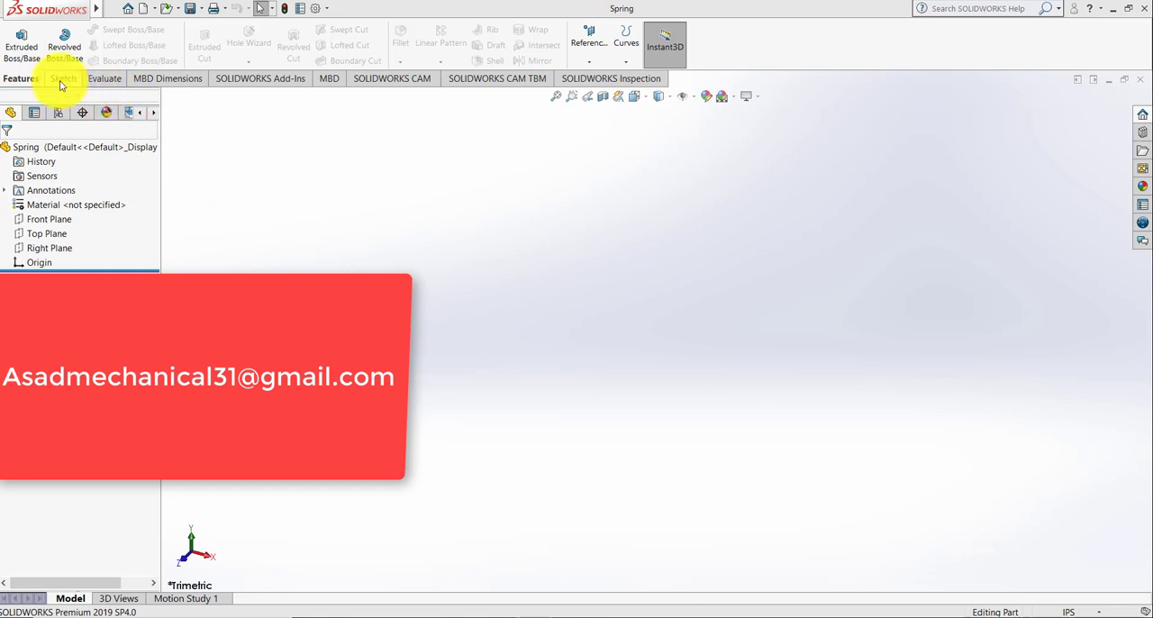
- Sketch a circle centred on the origin on the Top plane and dimension its diameter
click(61, 79)
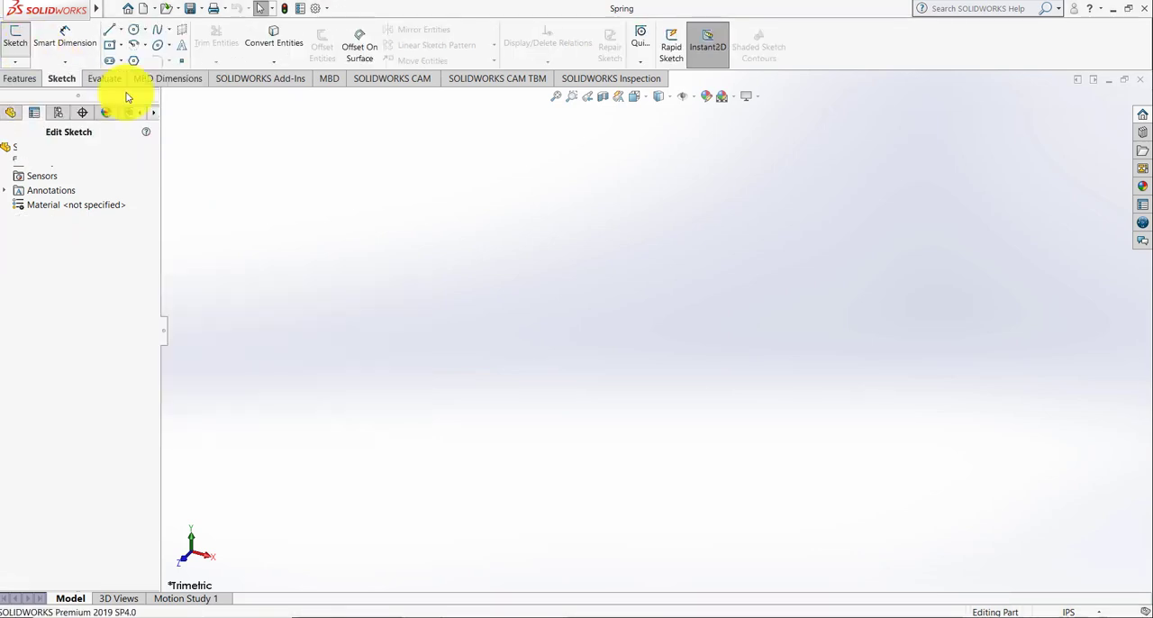
click(15, 36)
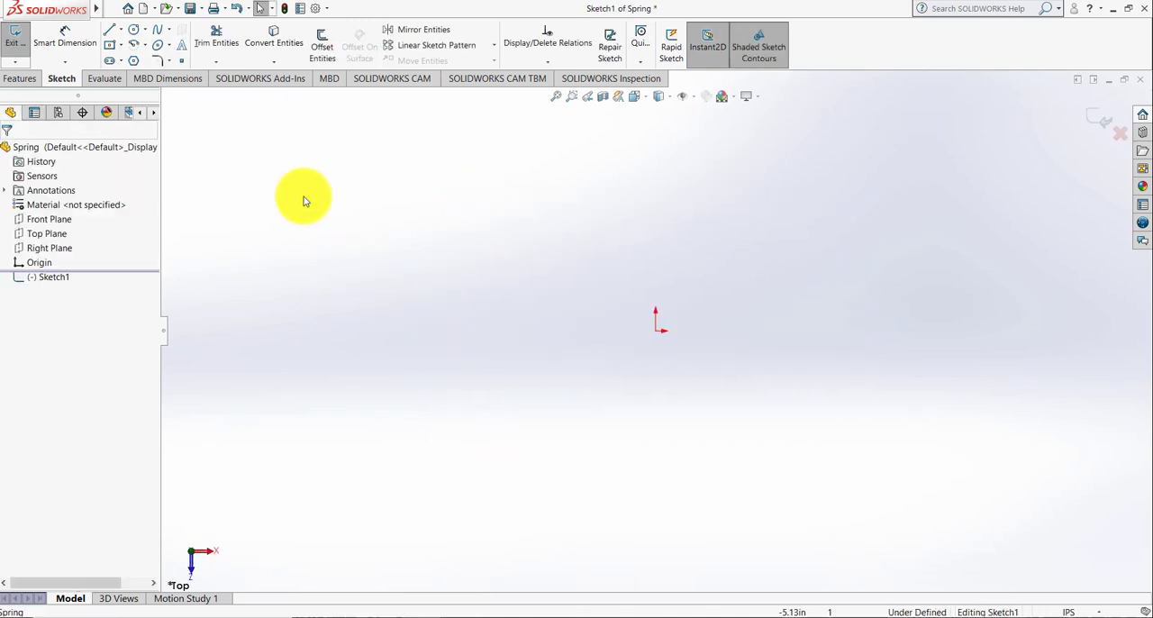
mouse_move(135, 34)
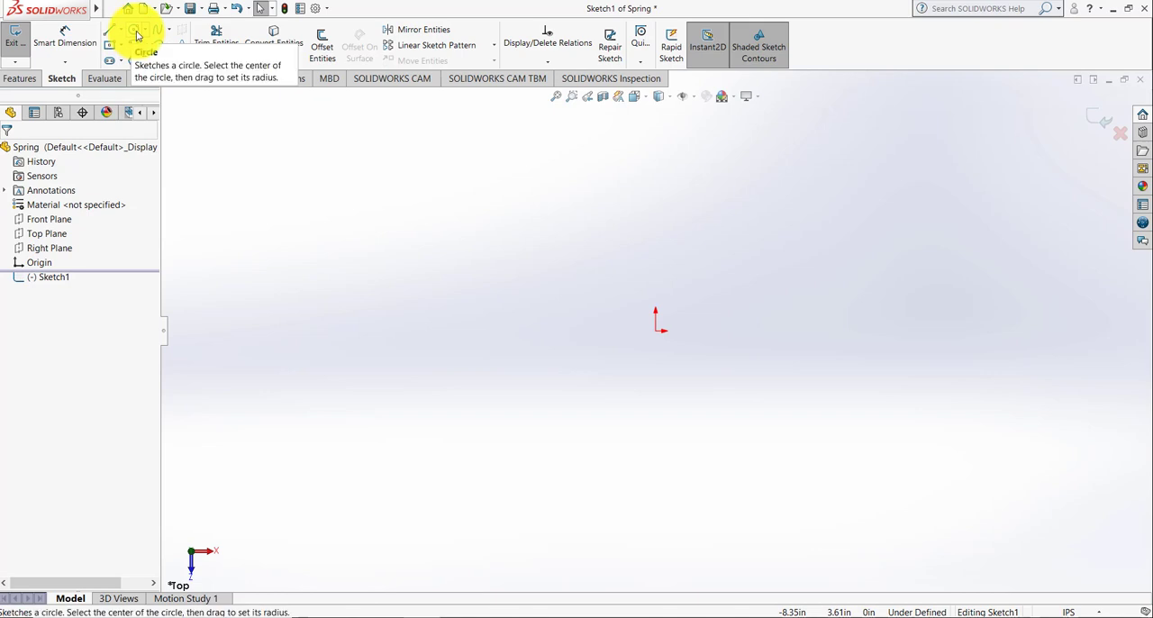
click(135, 31)
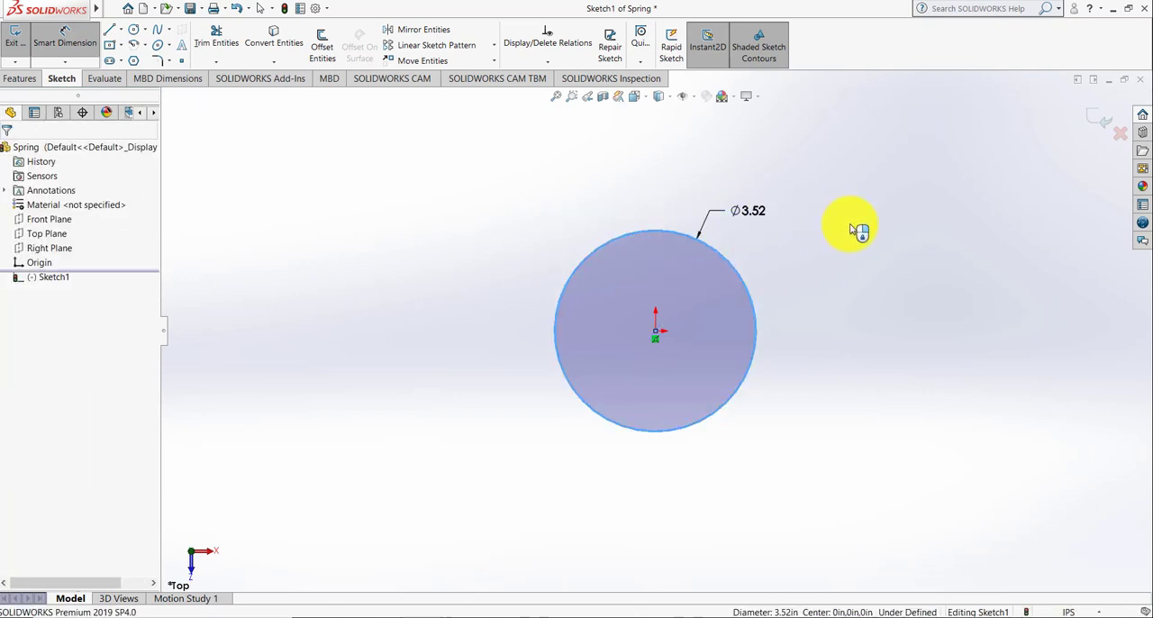
click(748, 210)
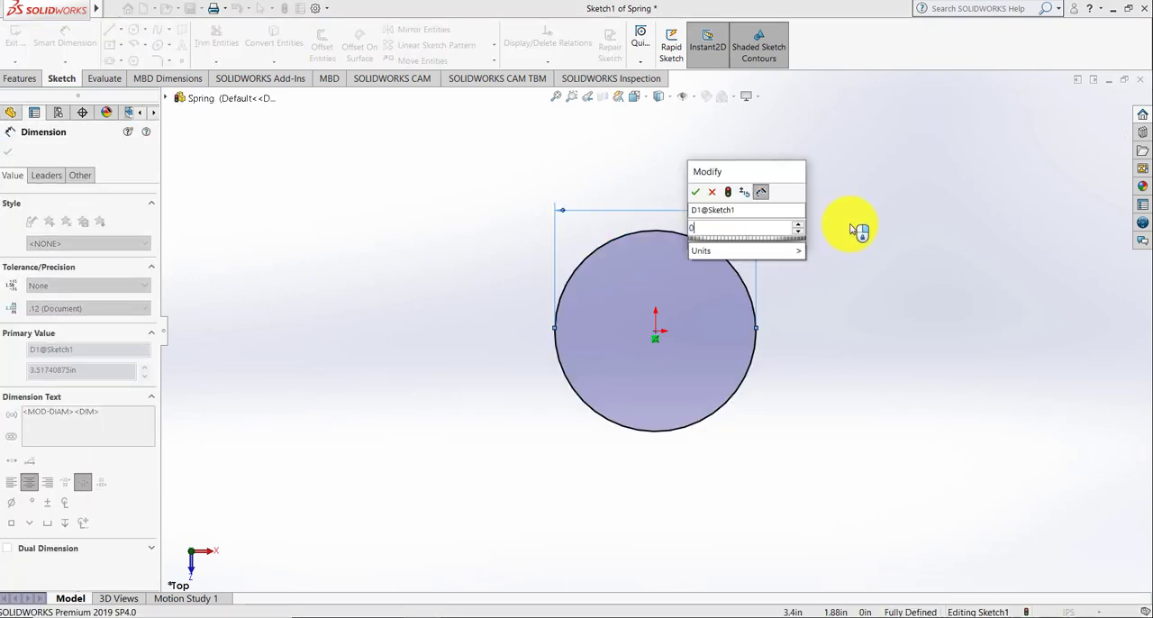
click(695, 192)
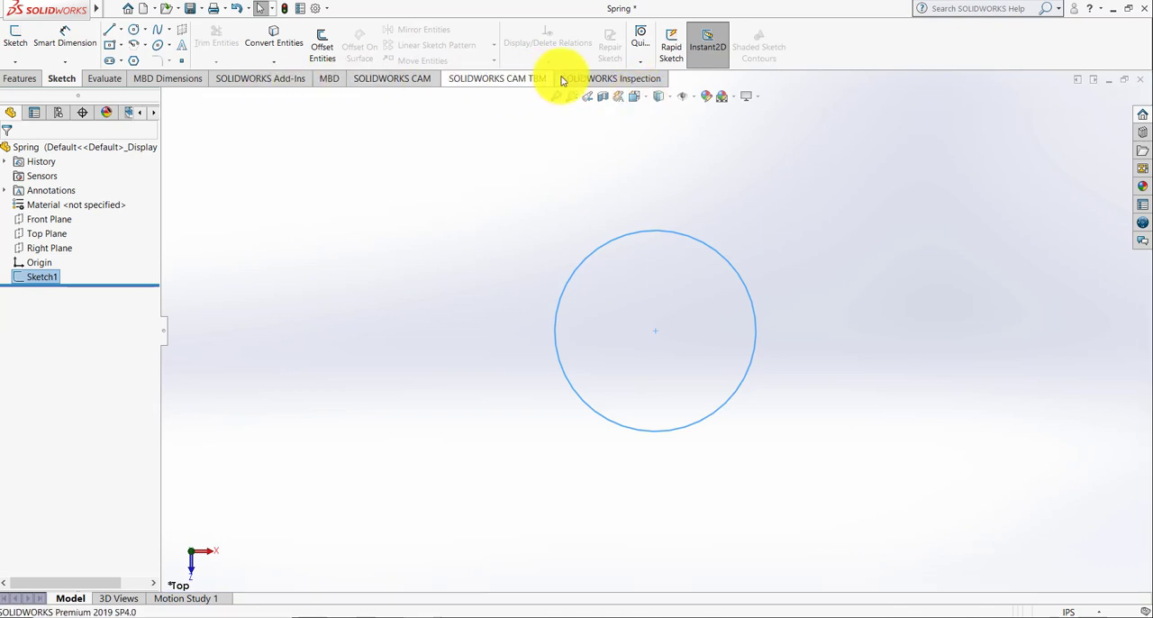
- Start a Helix/Spiral on the sketched circle and switch it to variable pitch
click(21, 78)
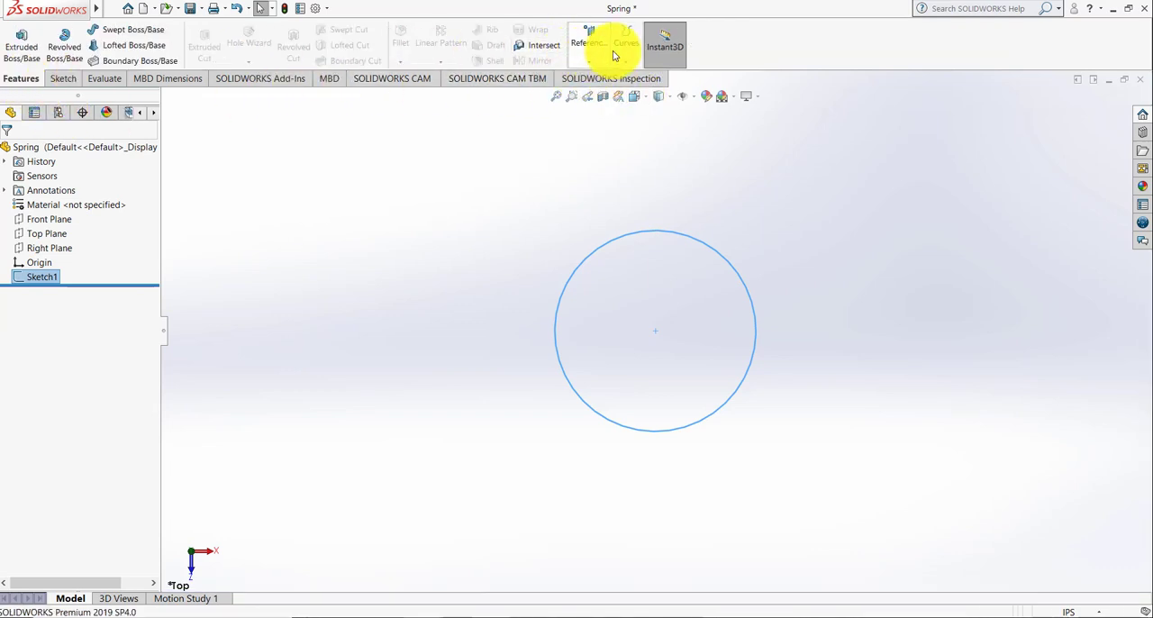
click(625, 43)
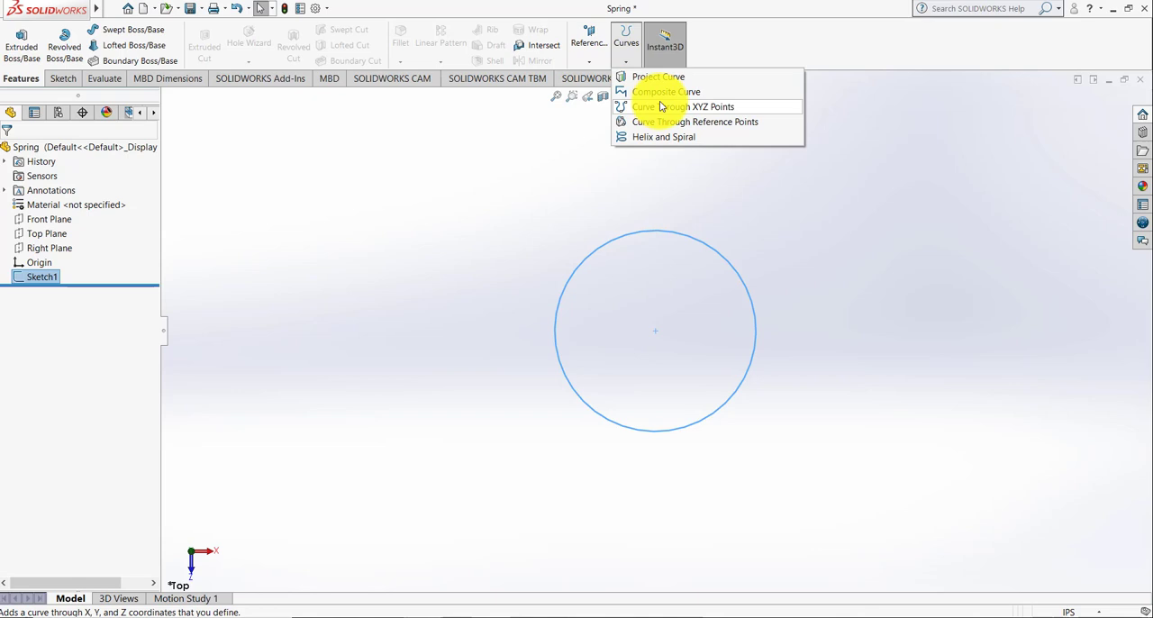
mouse_move(663, 136)
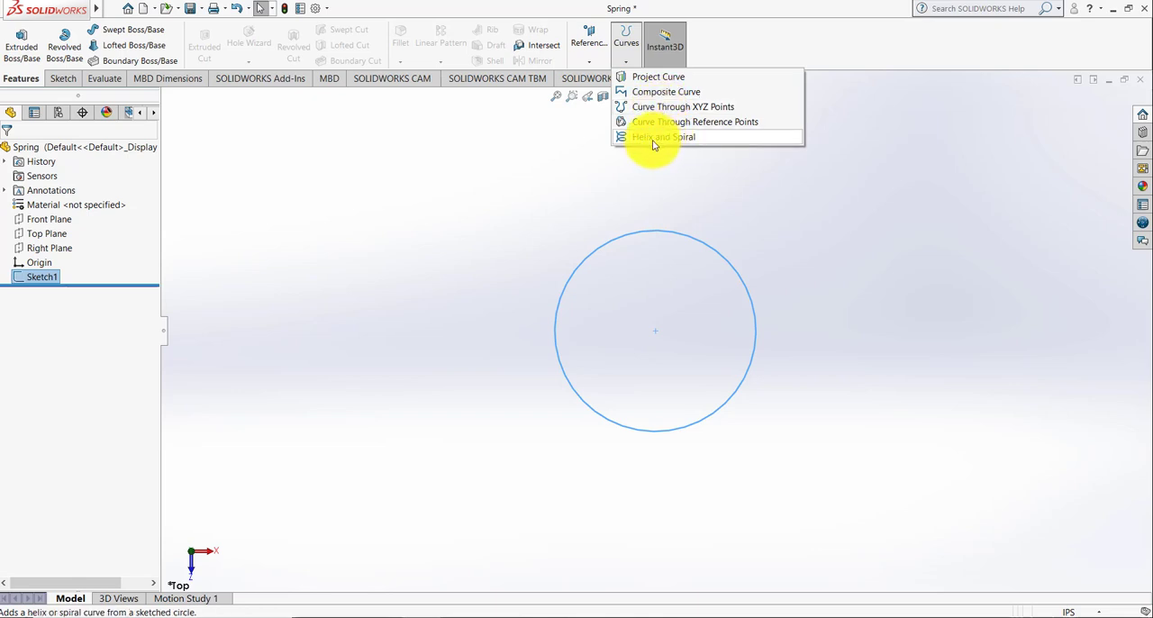
click(662, 136)
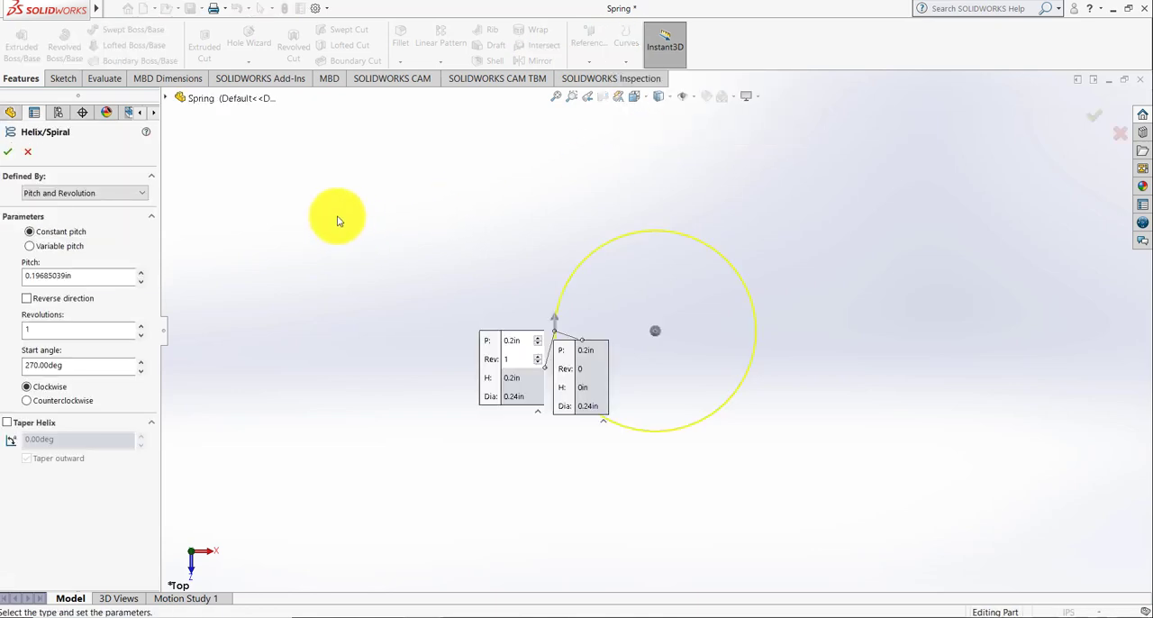
mouse_move(88, 244)
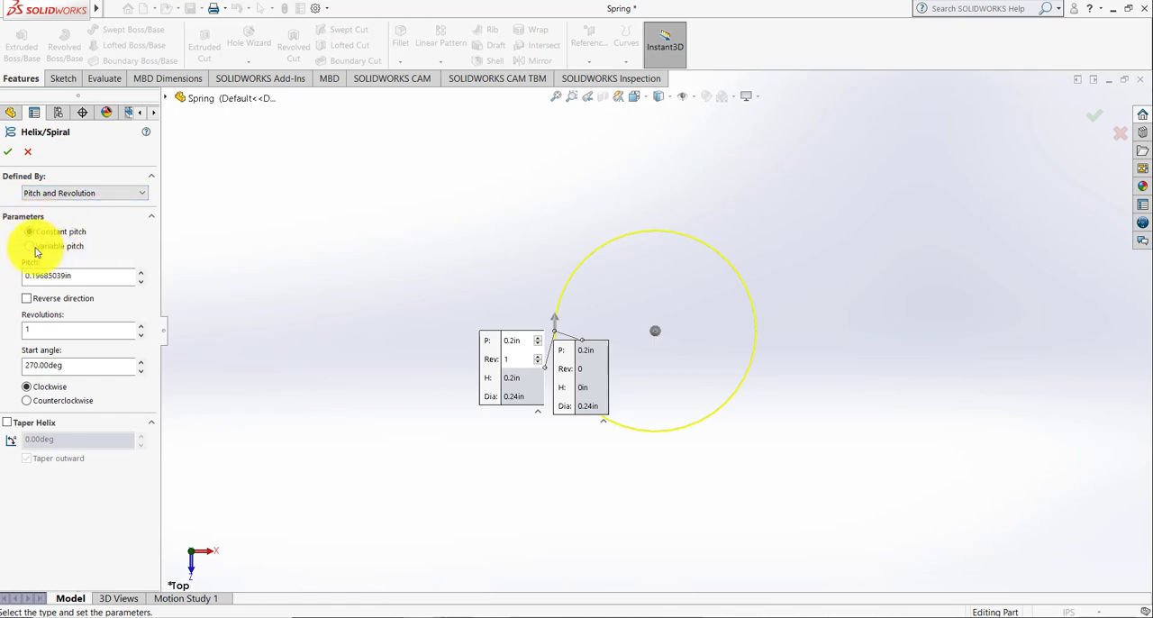
click(30, 245)
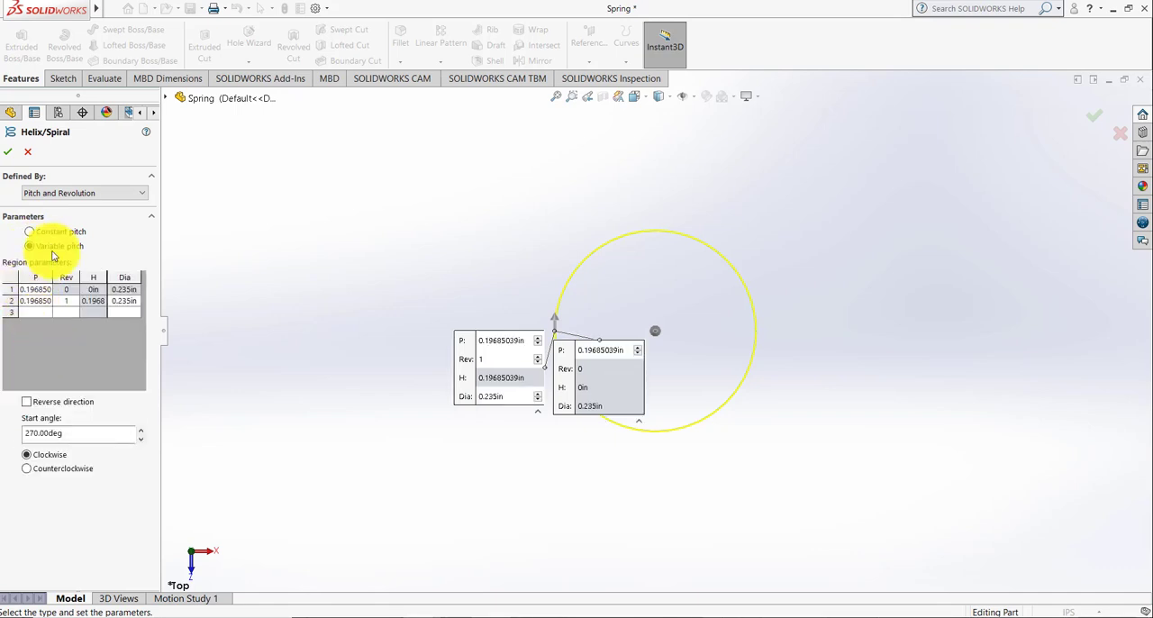
- Fill the region table with 0.021in and 0.08in pitches, revolutions 0–5, 0.235in diameter
click(30, 246)
text(.021)
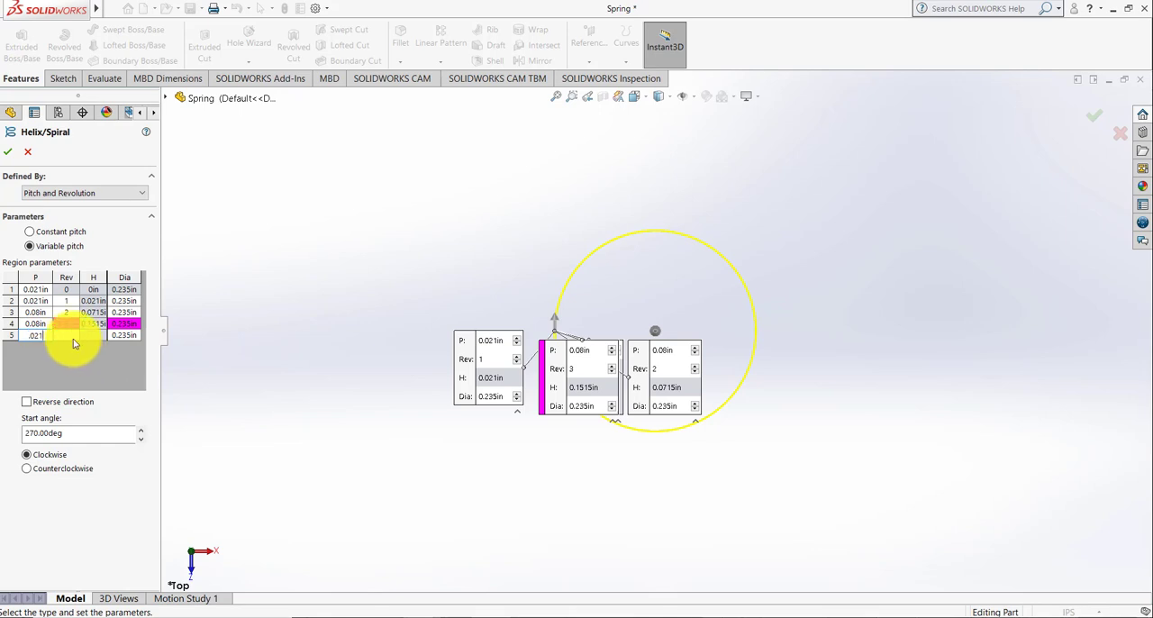
click(66, 334)
text(4)
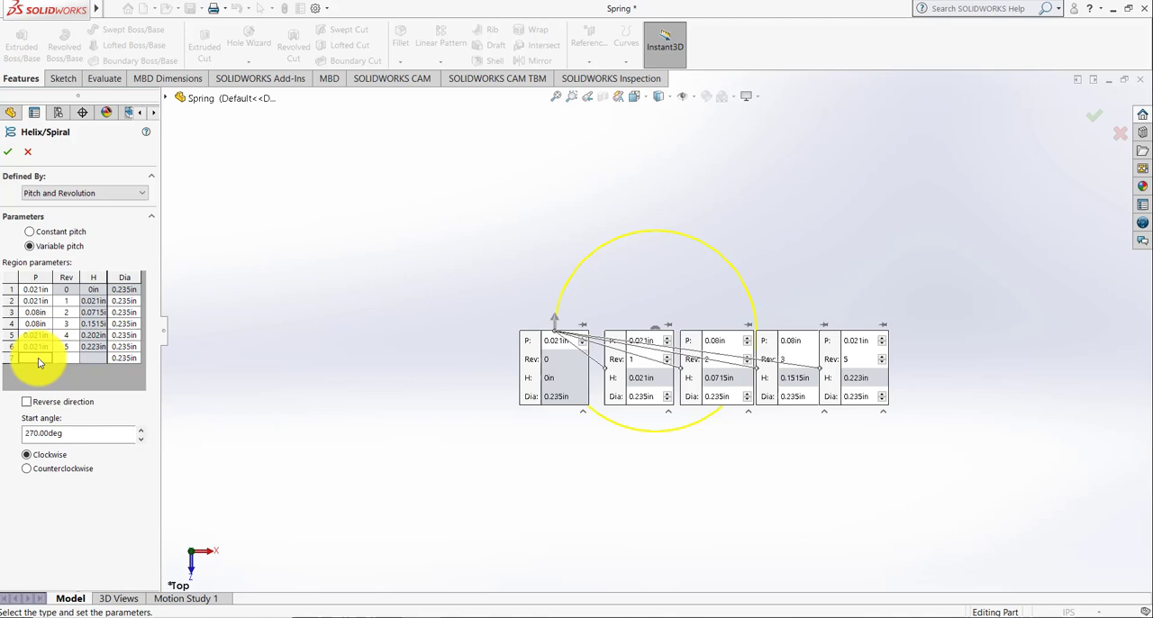
click(36, 357)
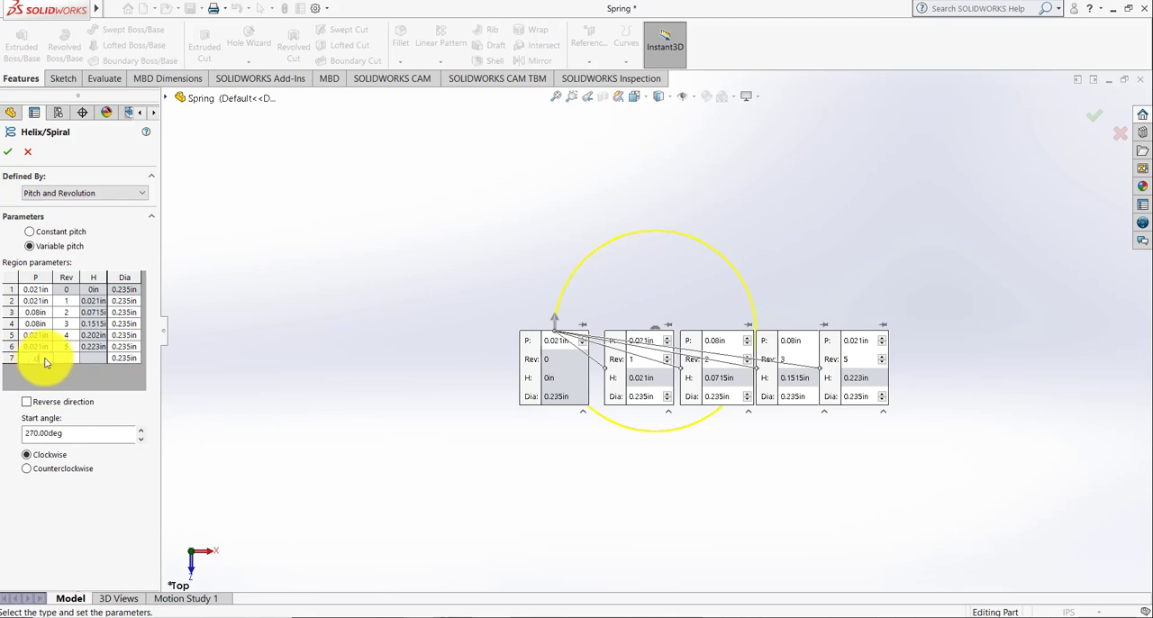
click(35, 357)
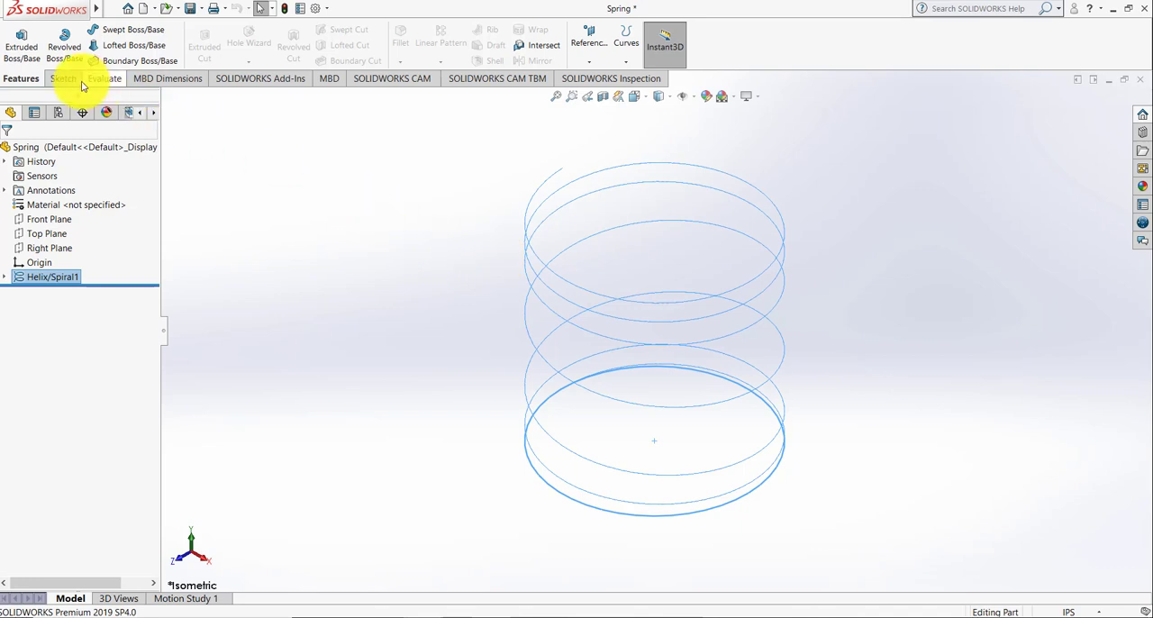
mouse_move(320, 276)
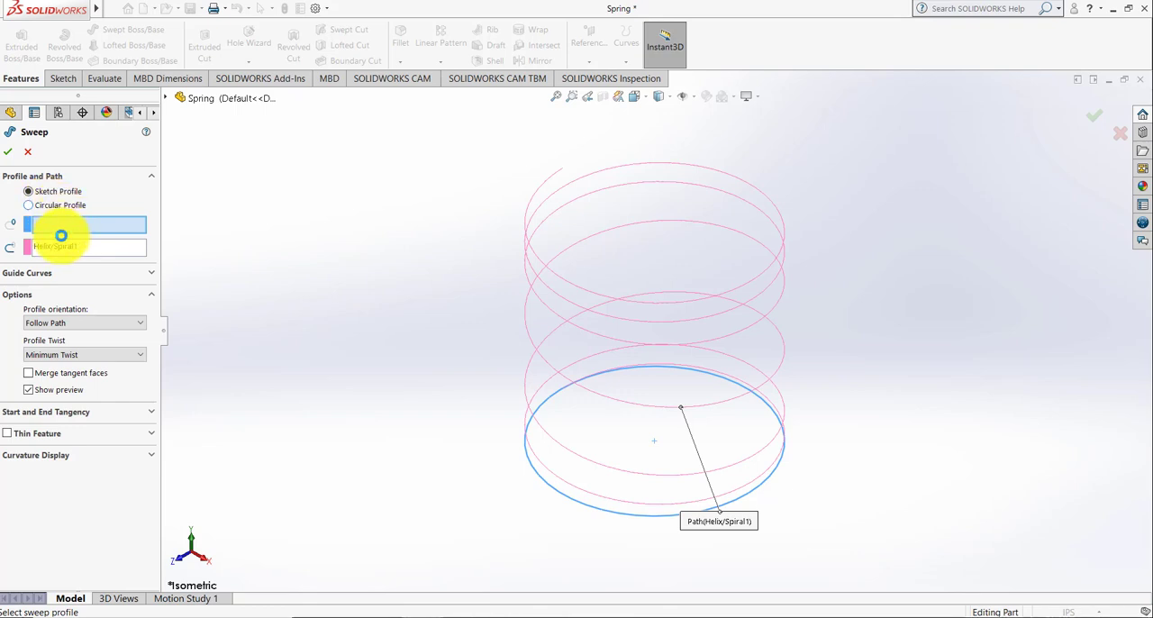
- Sweep a 0.015in circular profile along Helix/Spiral1 to form the solid spring
click(29, 205)
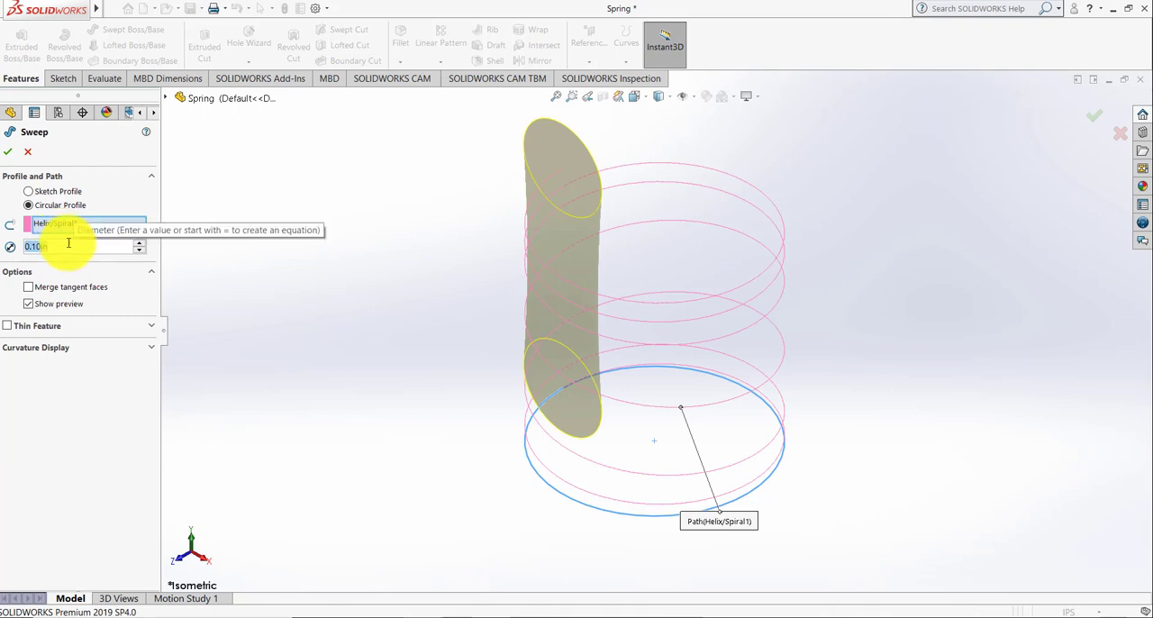
text(.015)
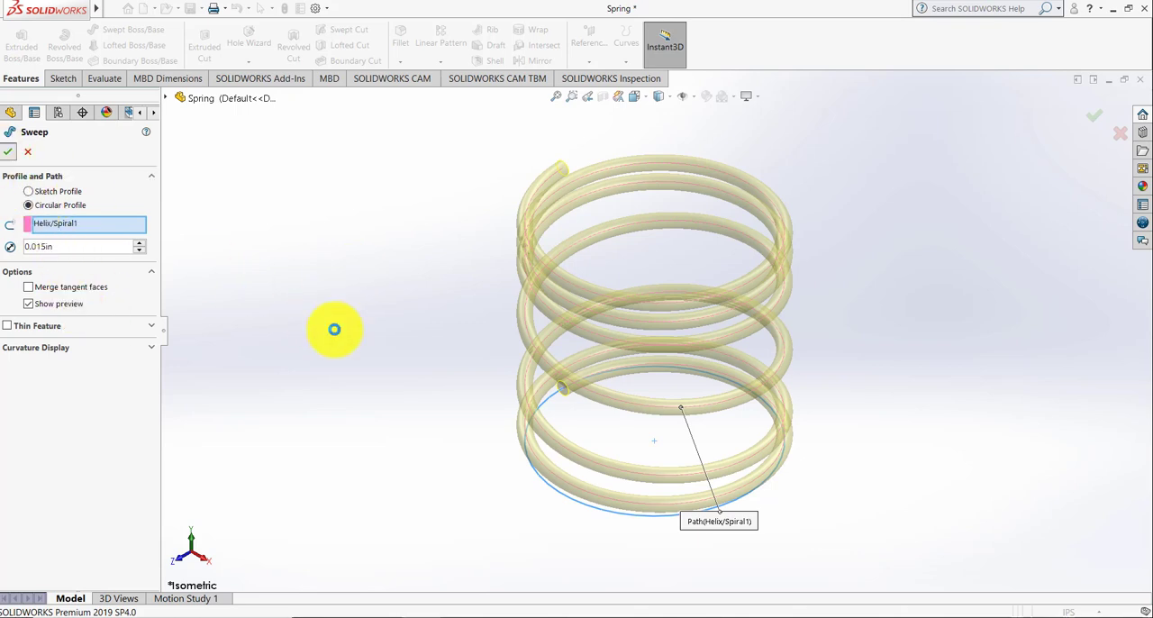
click(8, 150)
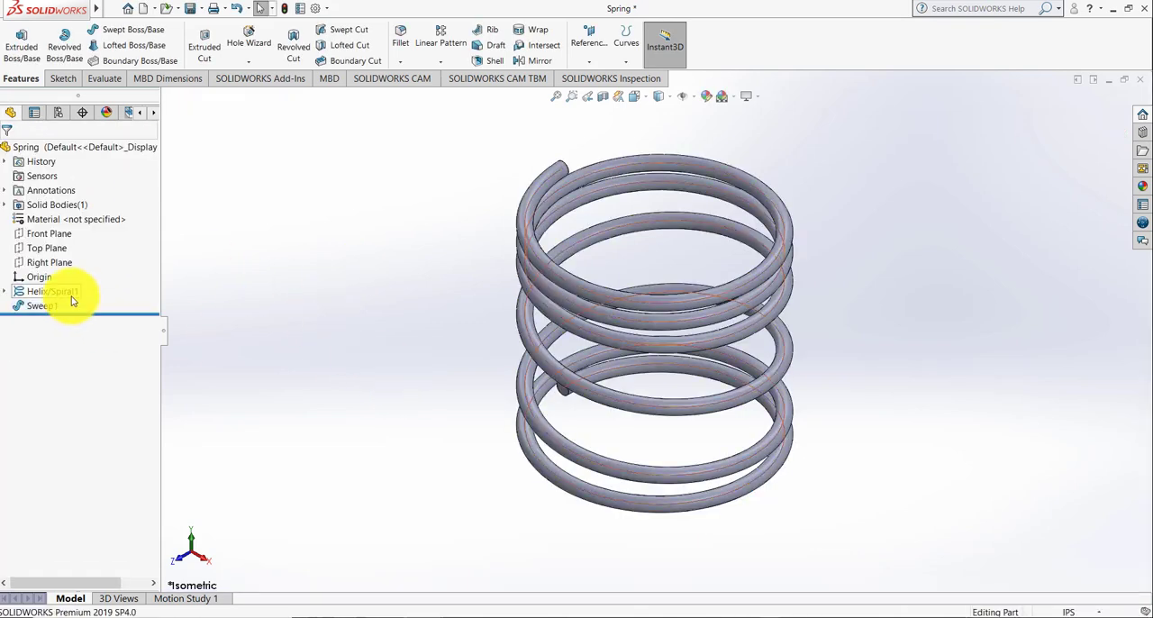
- Edit the helix feature and set its start angle to 0.00deg
click(51, 291)
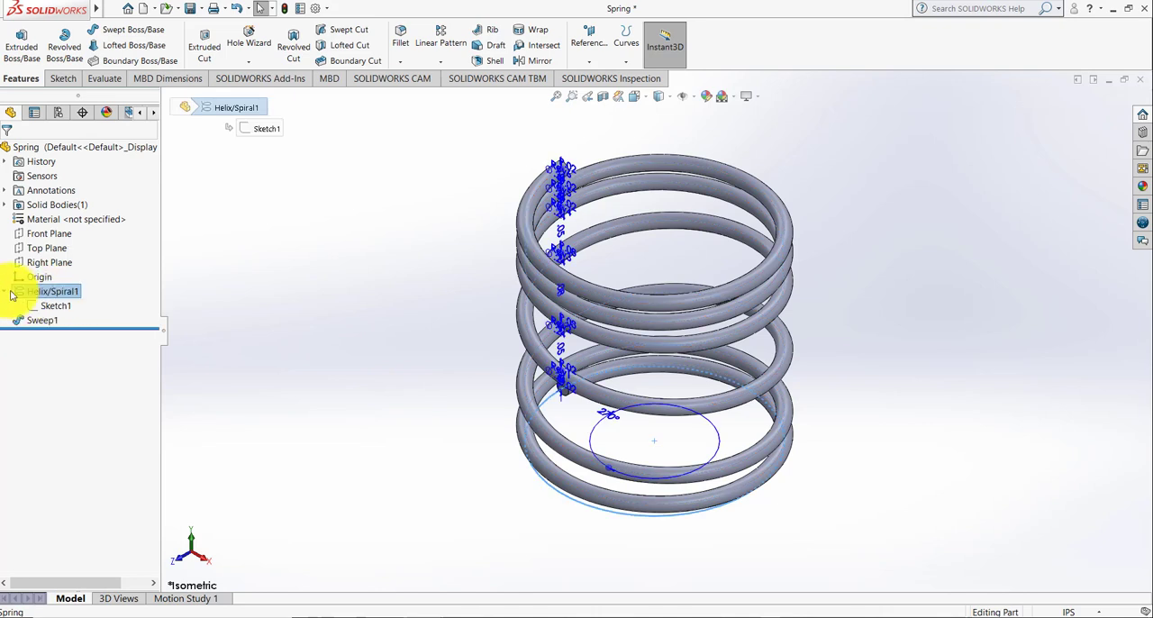
right_click(54, 291)
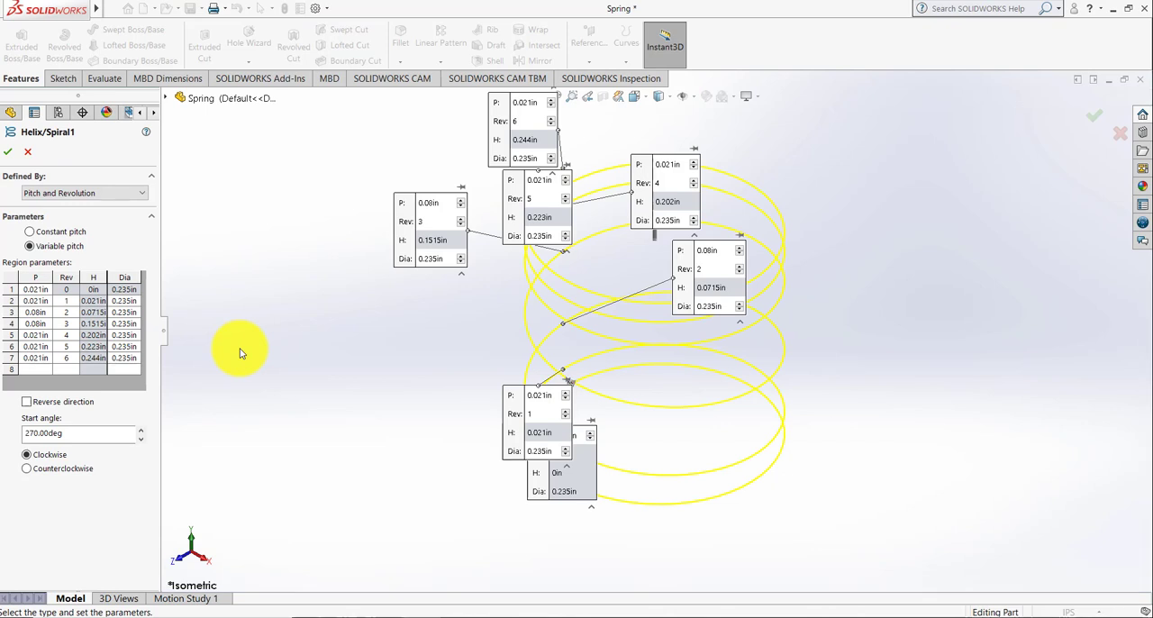
click(79, 433)
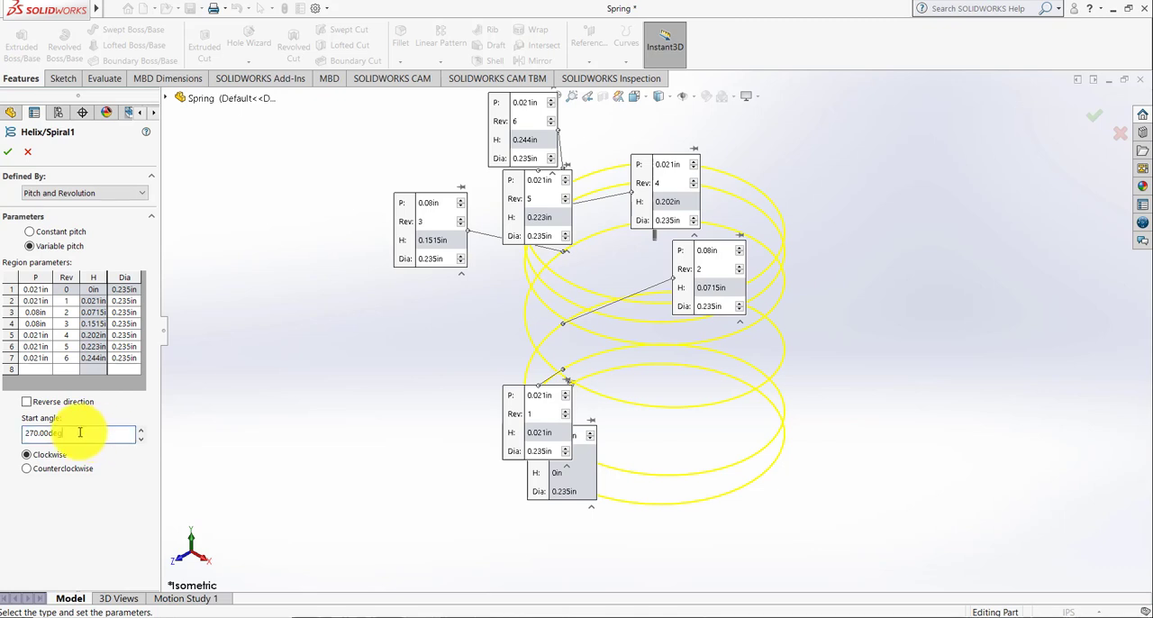
text(0.00deg)
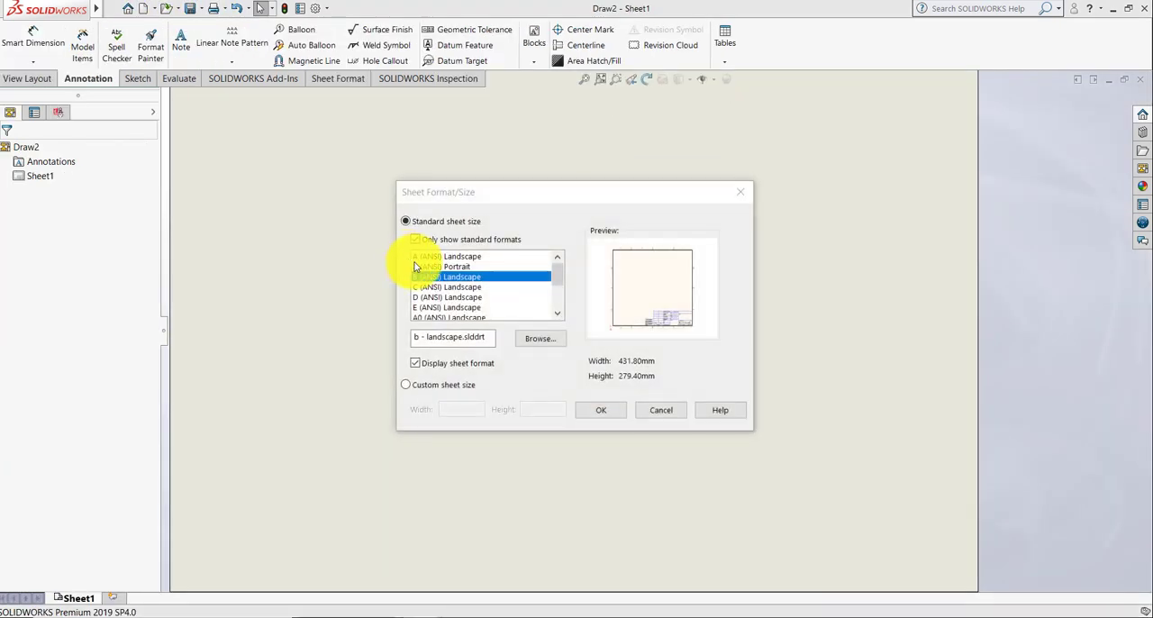
- Create a B (ANSI) Landscape drawing with front, top, right and isometric views
click(600, 409)
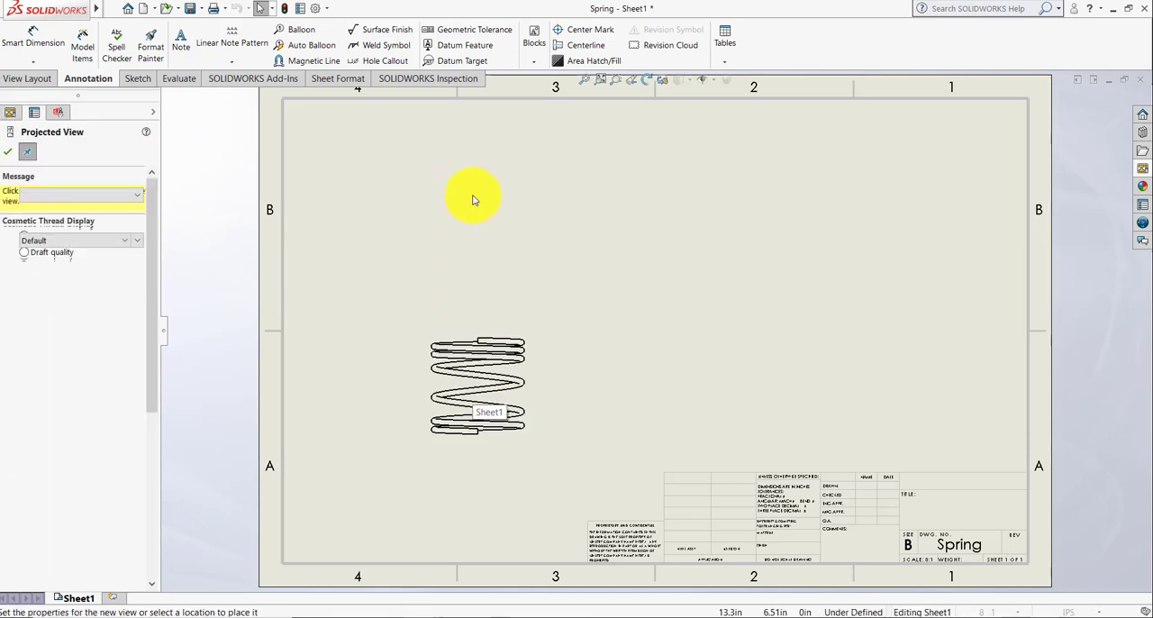
click(477, 195)
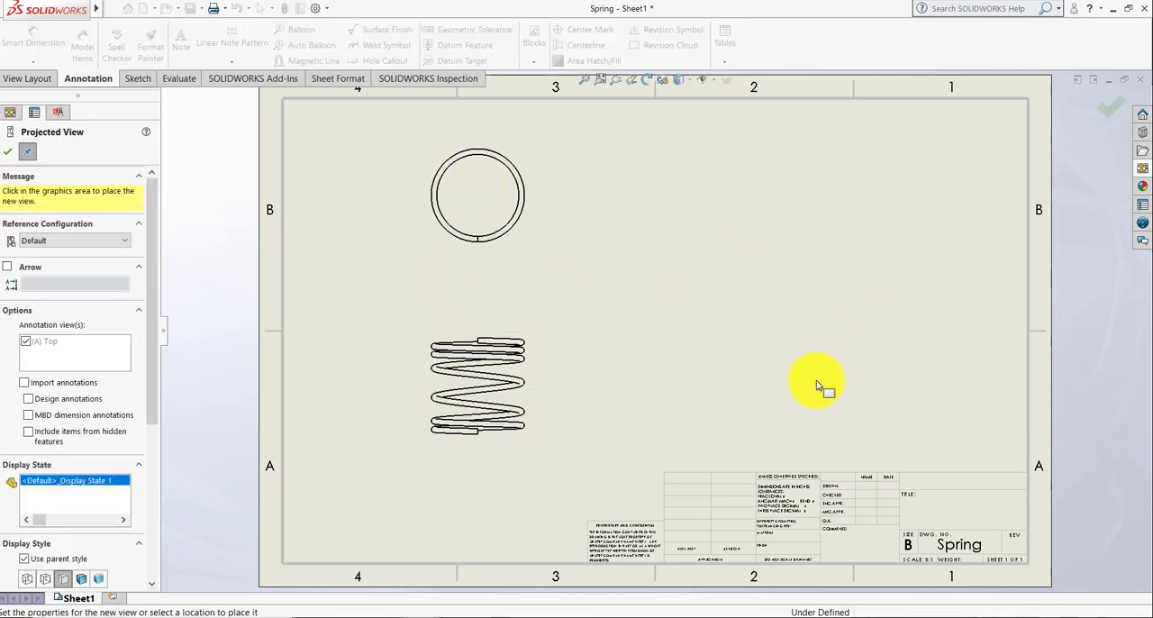
click(811, 385)
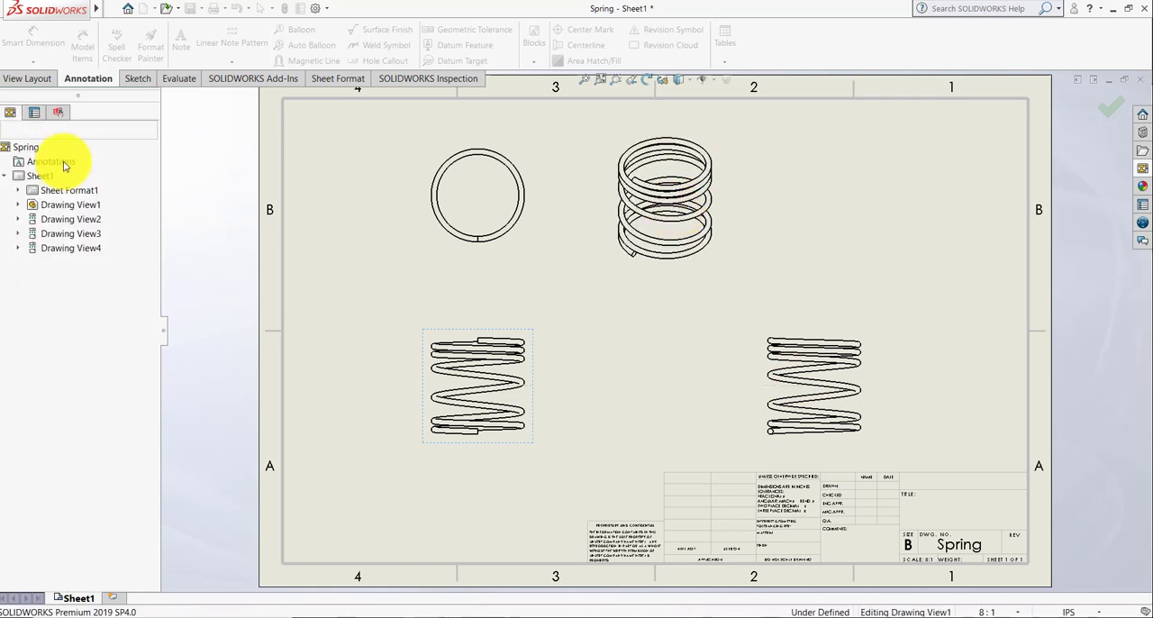
click(664, 198)
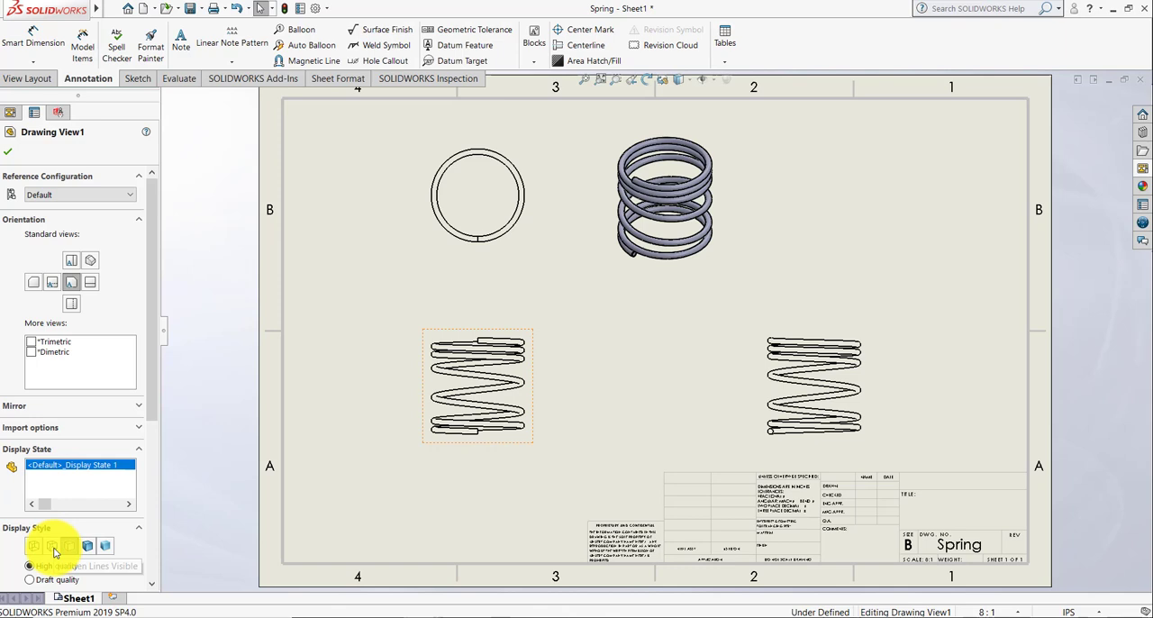
- Set the isometric view's display style to Shaded With Edges
click(51, 546)
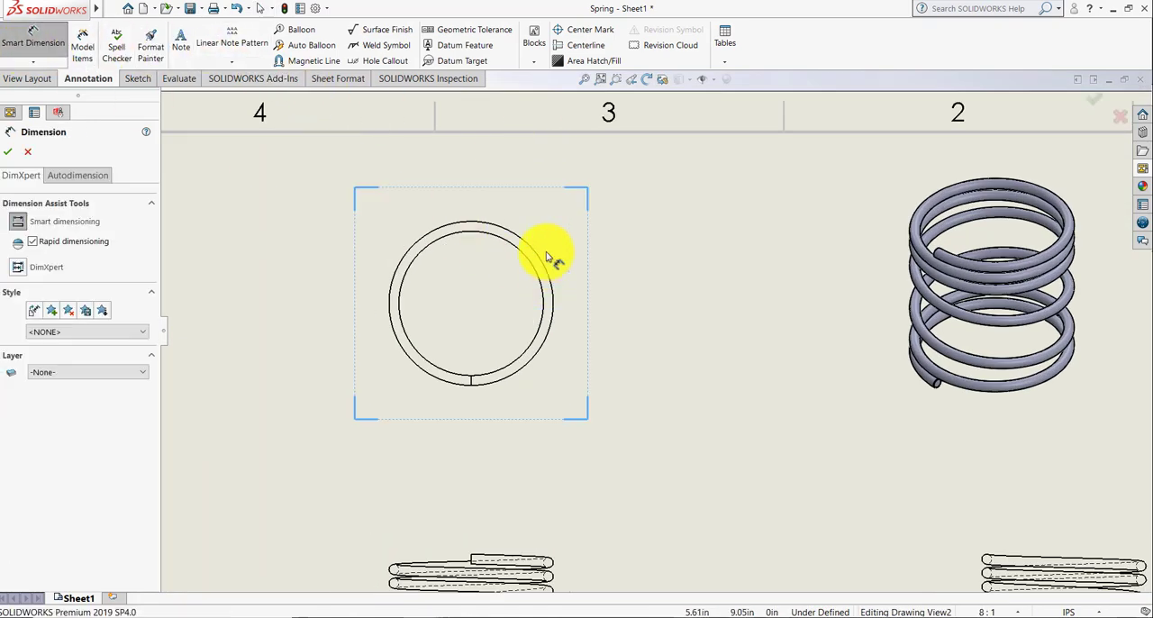
mouse_move(540, 264)
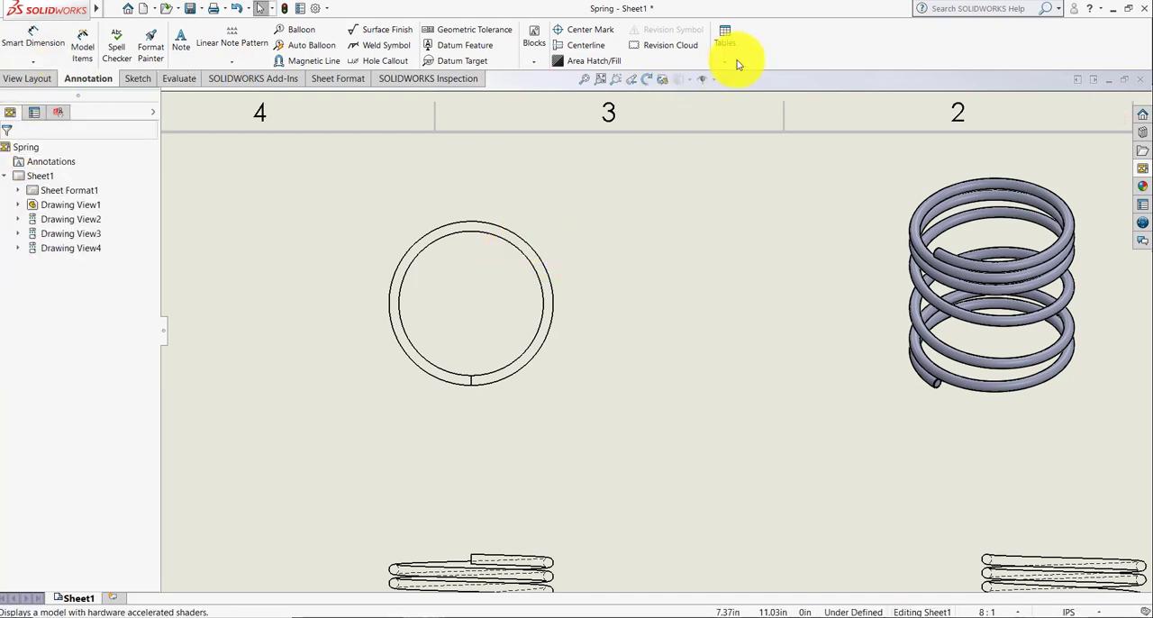
- Insert a default three-column, seven-row general table near the sheet's top right
click(725, 36)
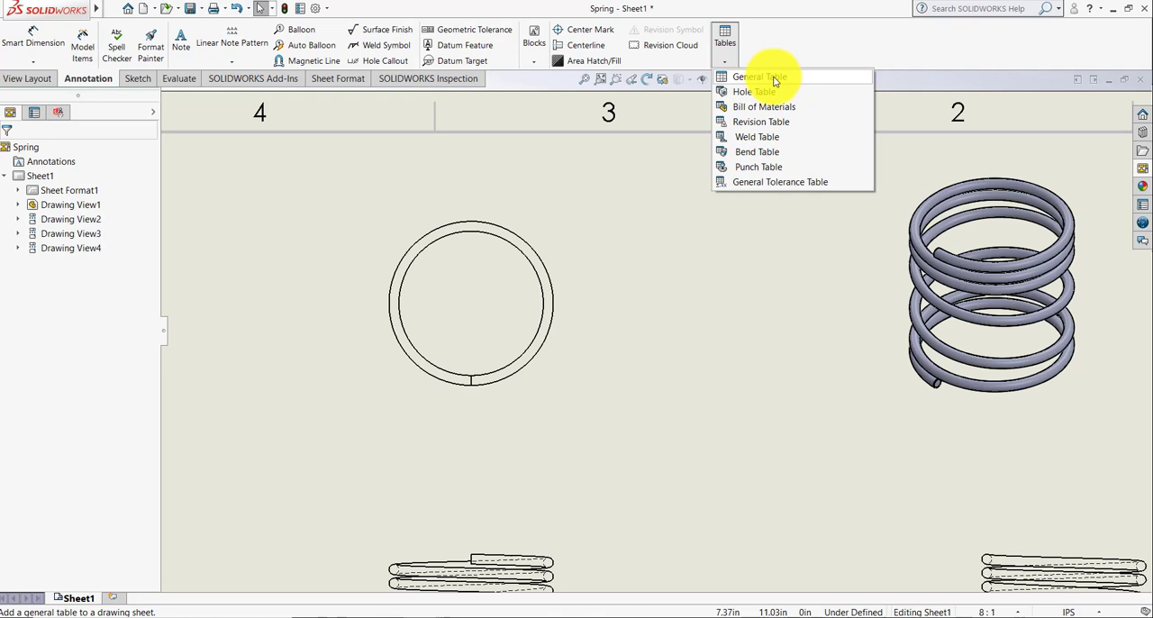
click(759, 77)
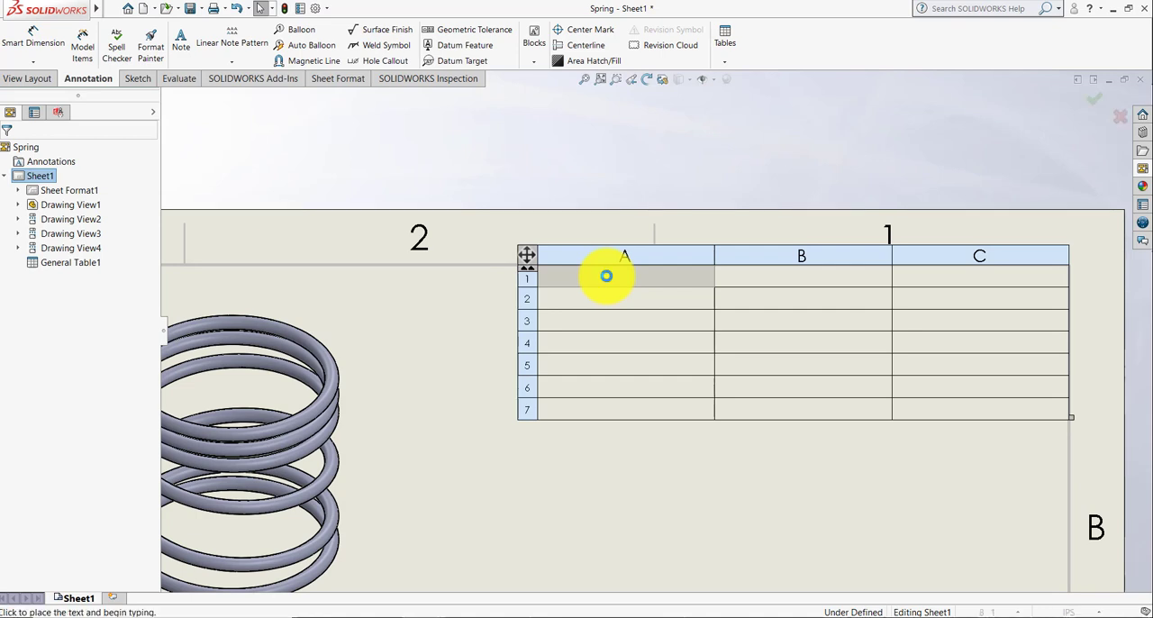
- Label the table's header cells Pitch, REV and Dia
double_click(625, 273)
text(Pitch)
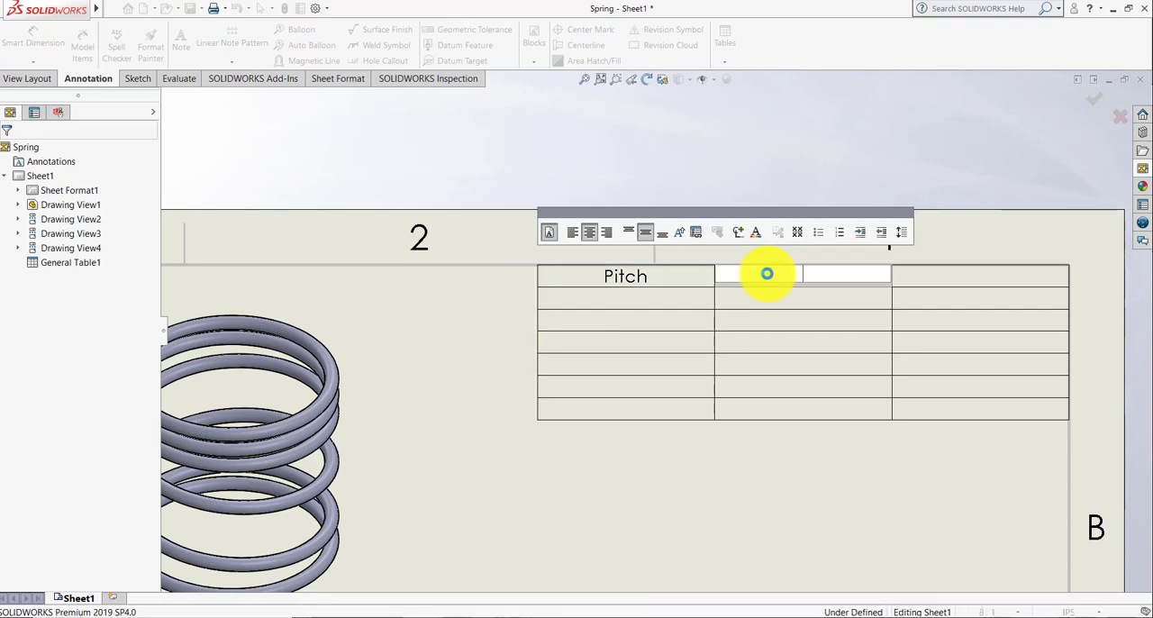
text(REV)
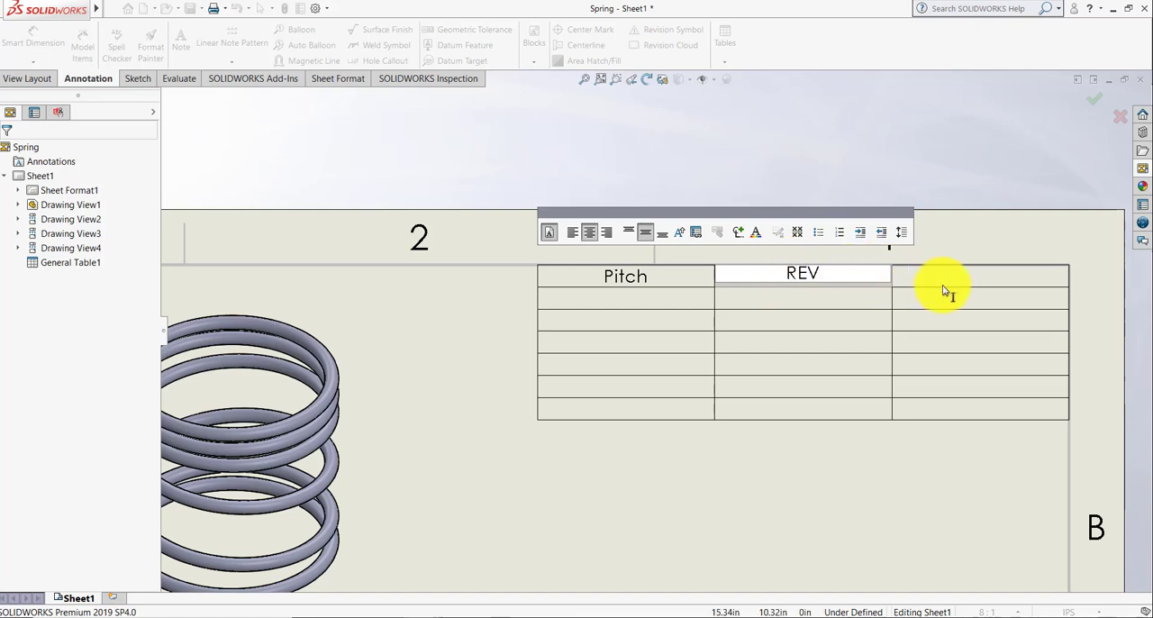
click(945, 277)
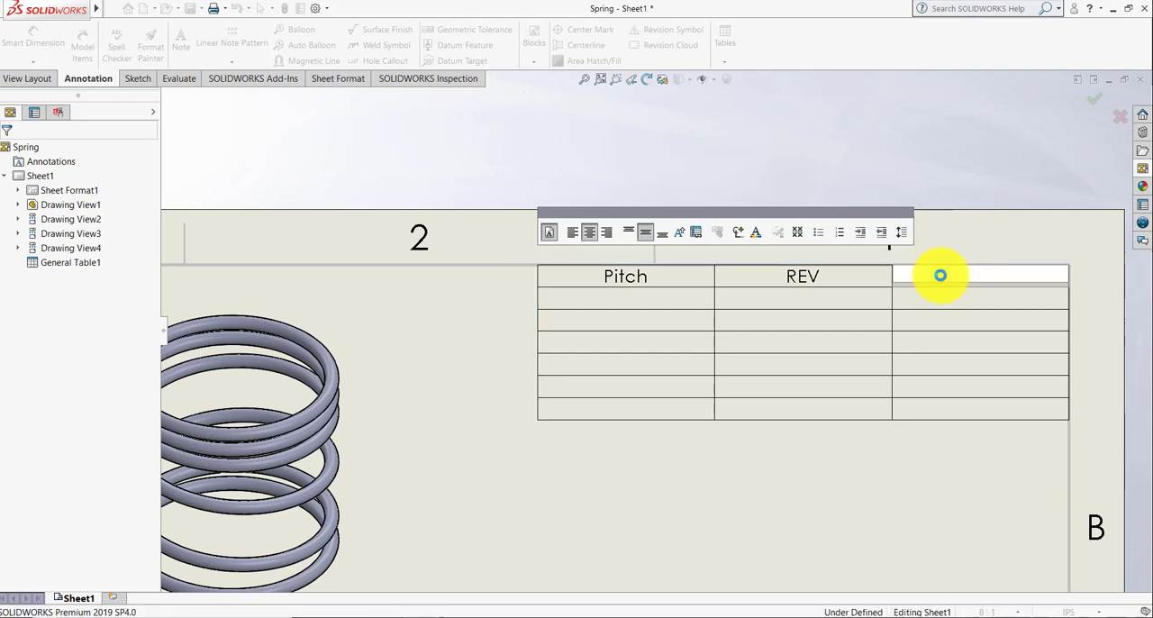
text(Dia)
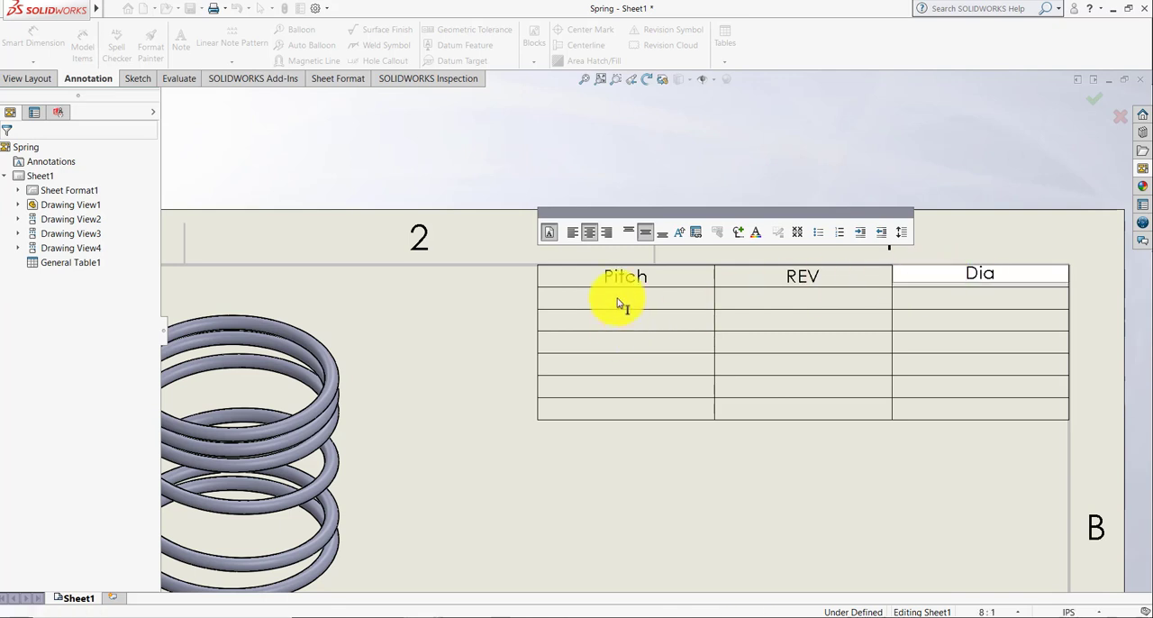
click(624, 298)
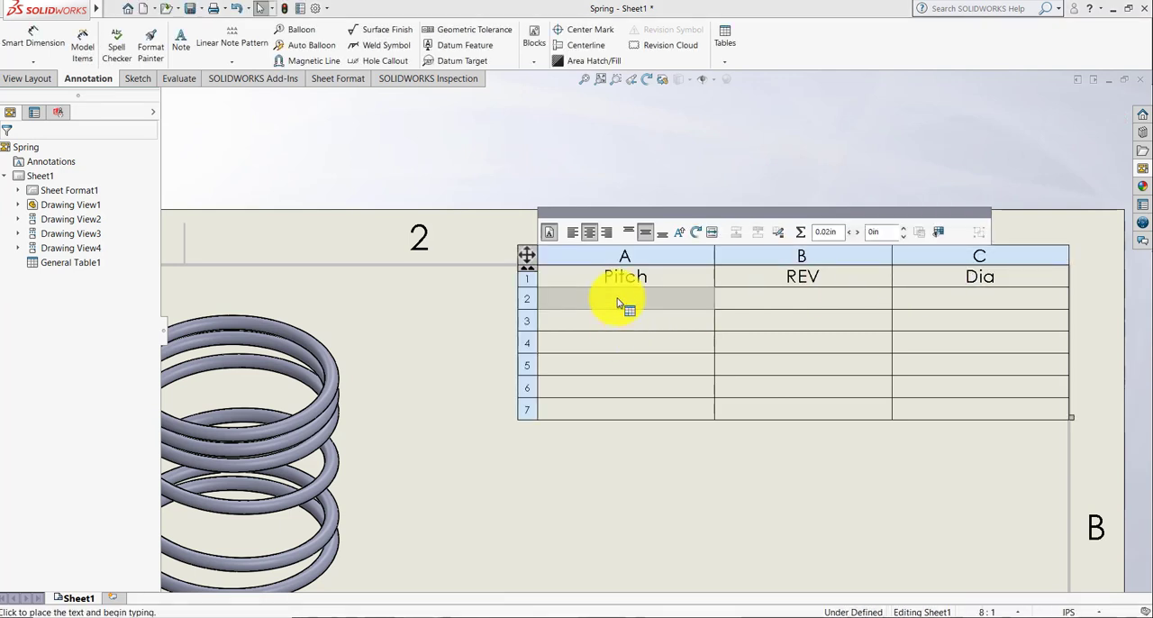
- Enter pitches .021, 0.021 and .08 for revolutions 0–2 at 0.235 diameter
text(.021)
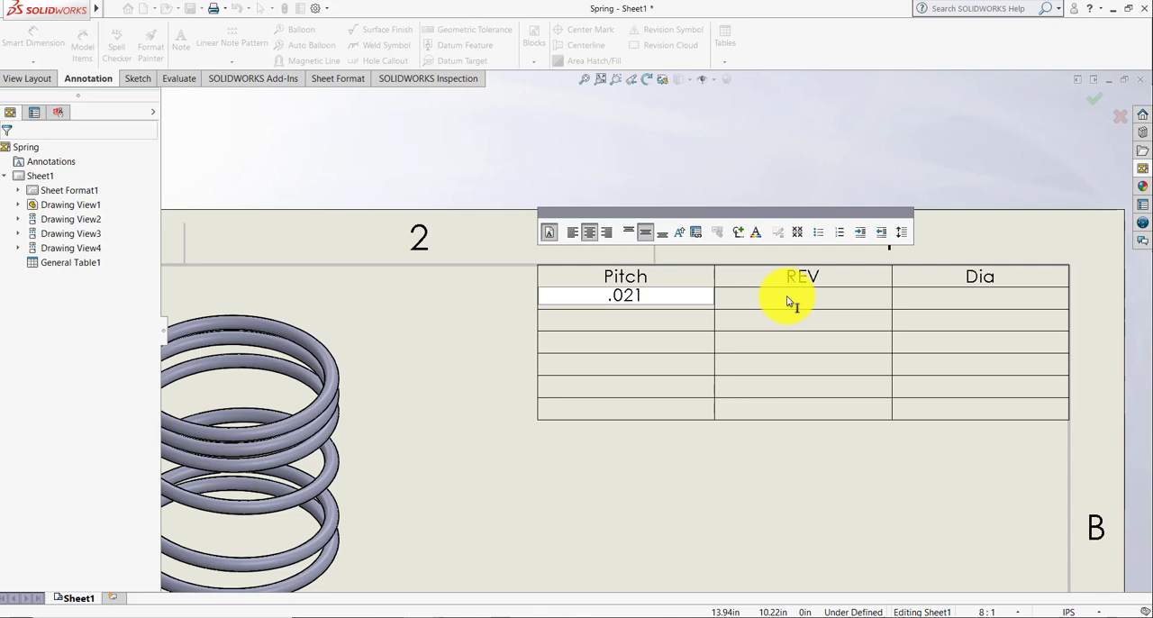
click(790, 298)
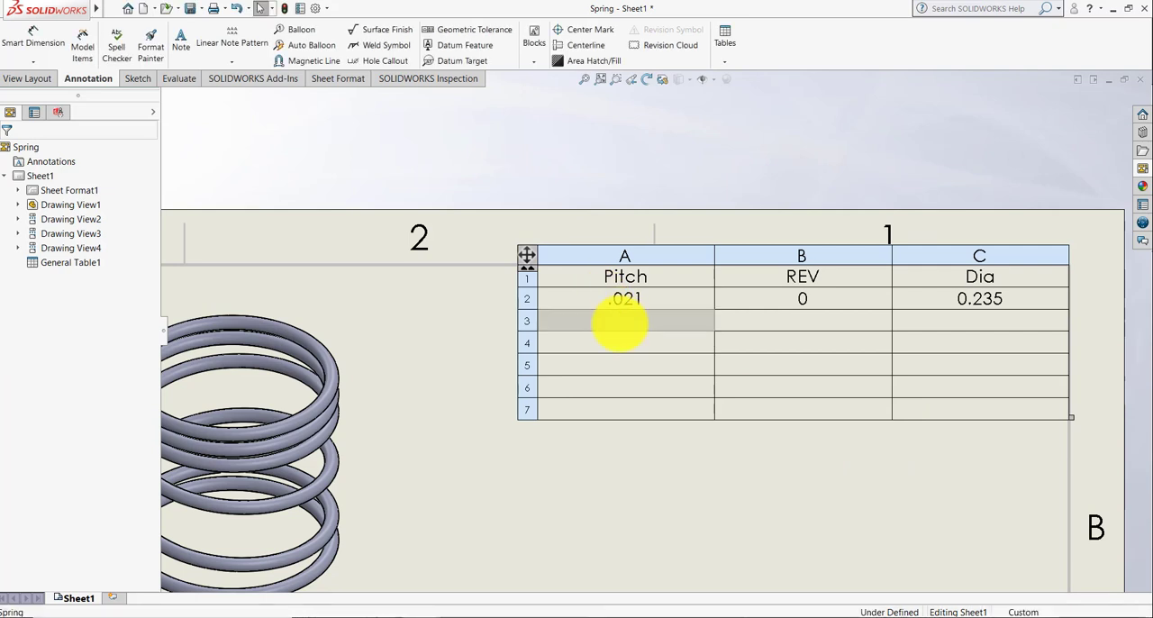
double_click(625, 321)
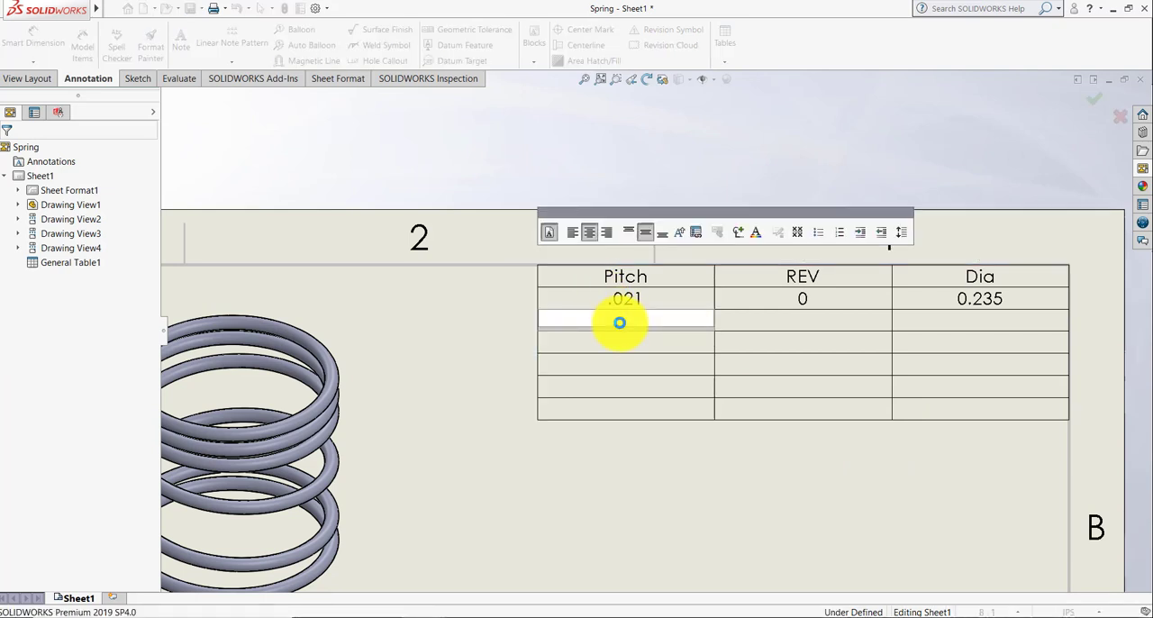
text(0.021)
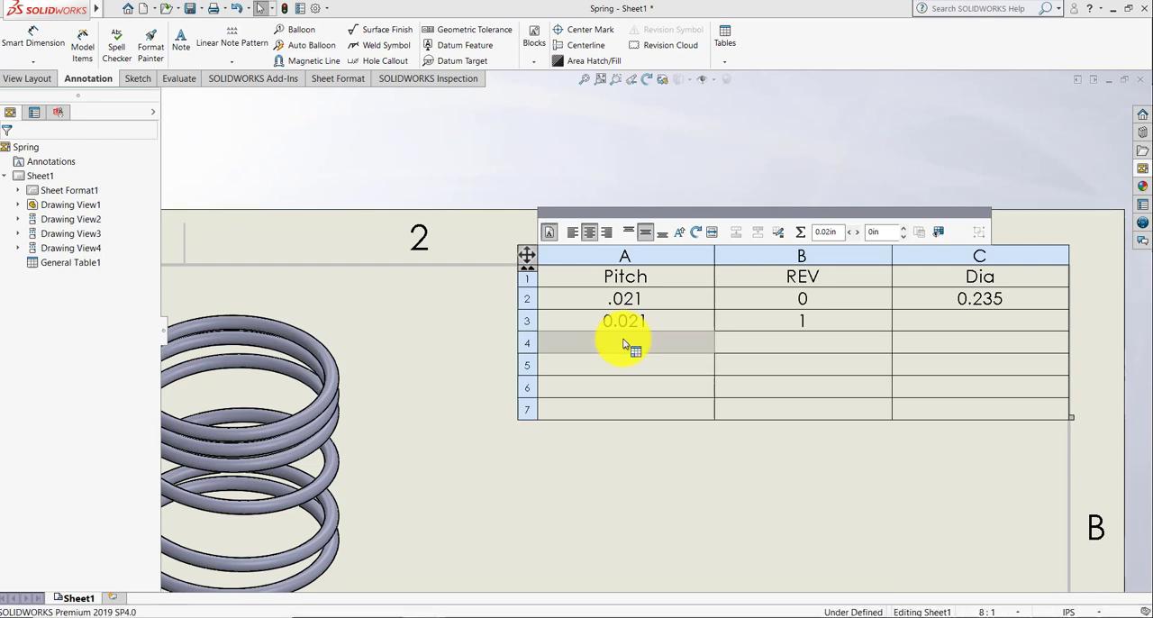
text(.08)
click(802, 343)
text(2)
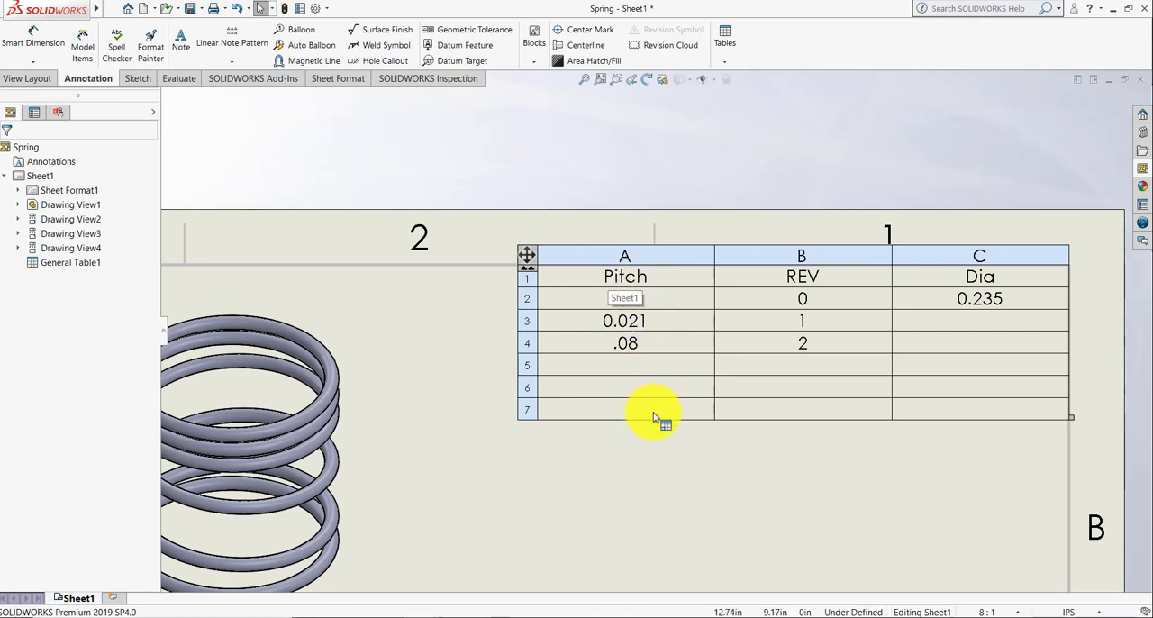
text(.021)
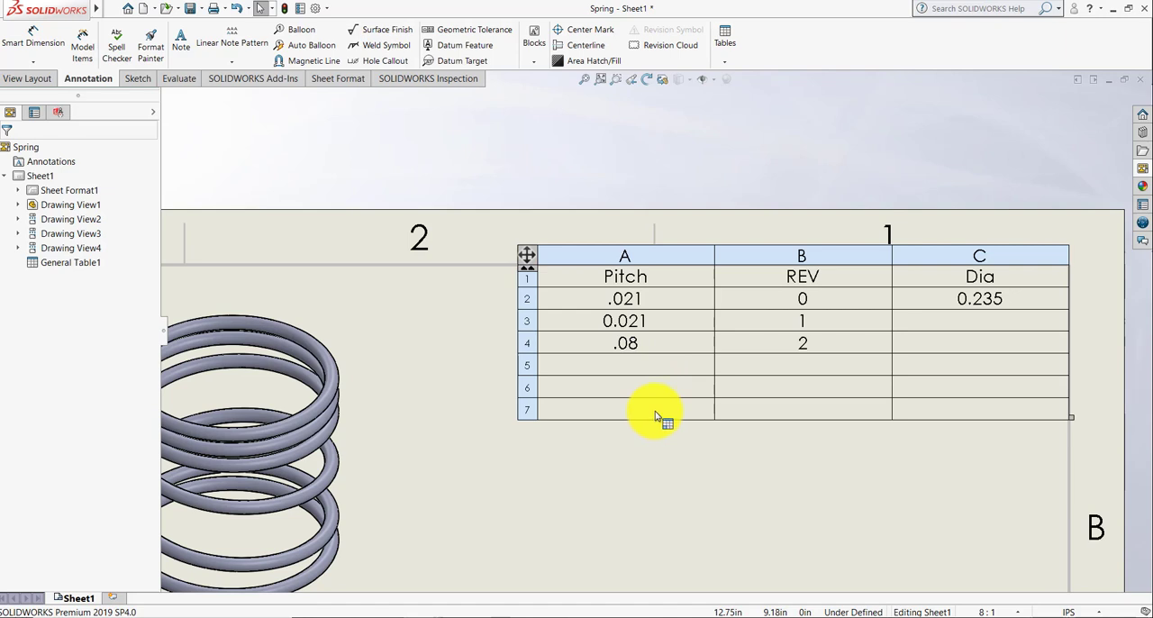
mouse_move(808, 407)
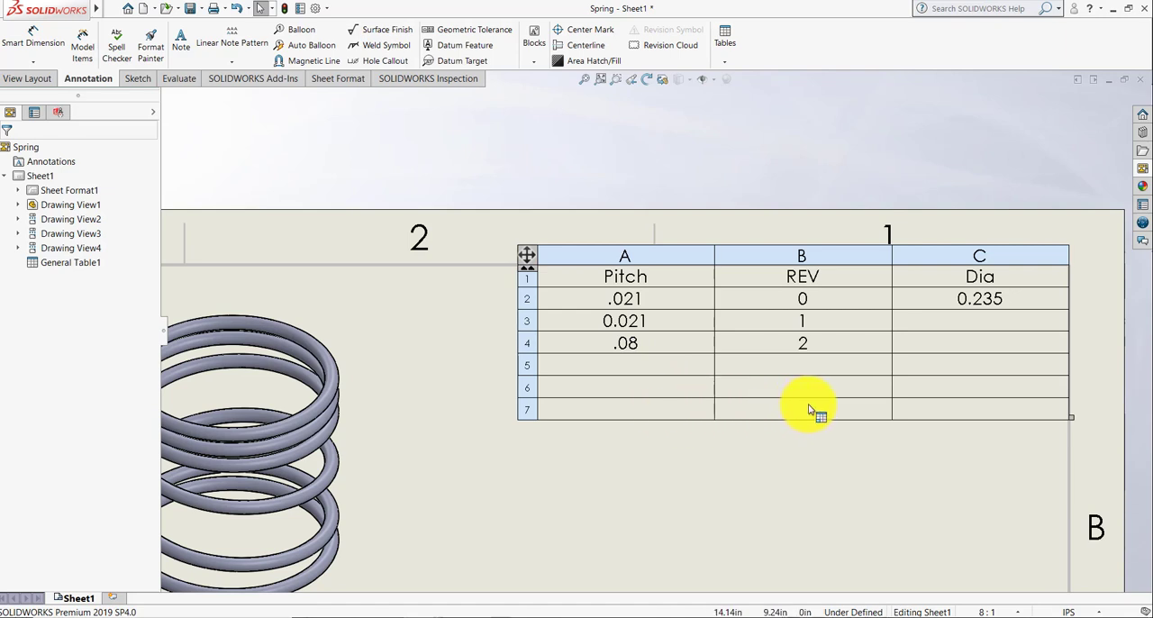